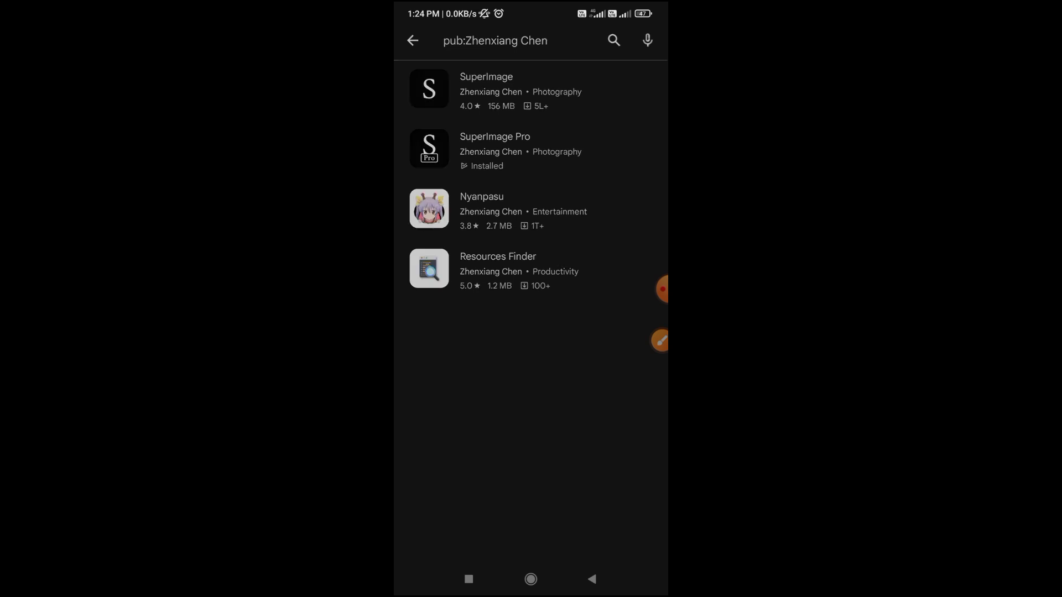
Launch the installed SuperImage Pro app from its Play Store page via the developer listing
left_click(487, 88)
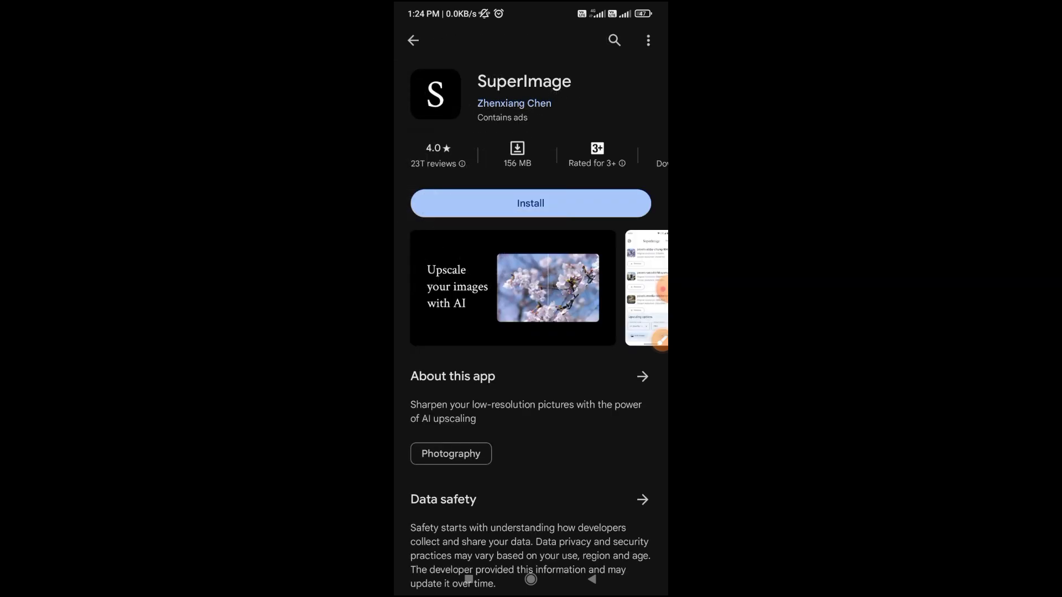
left_click(513, 104)
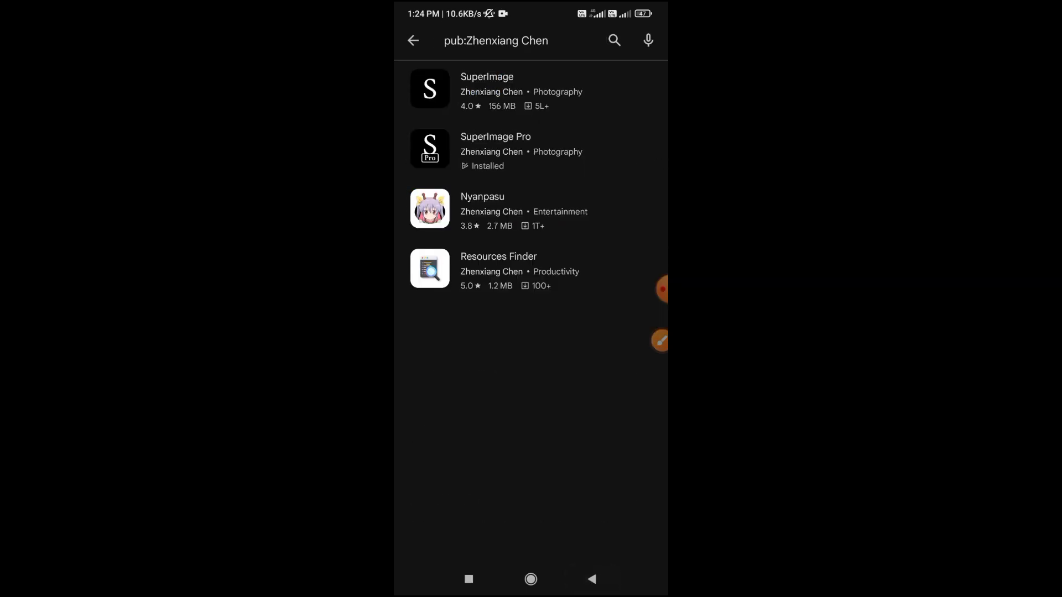
left_click(496, 149)
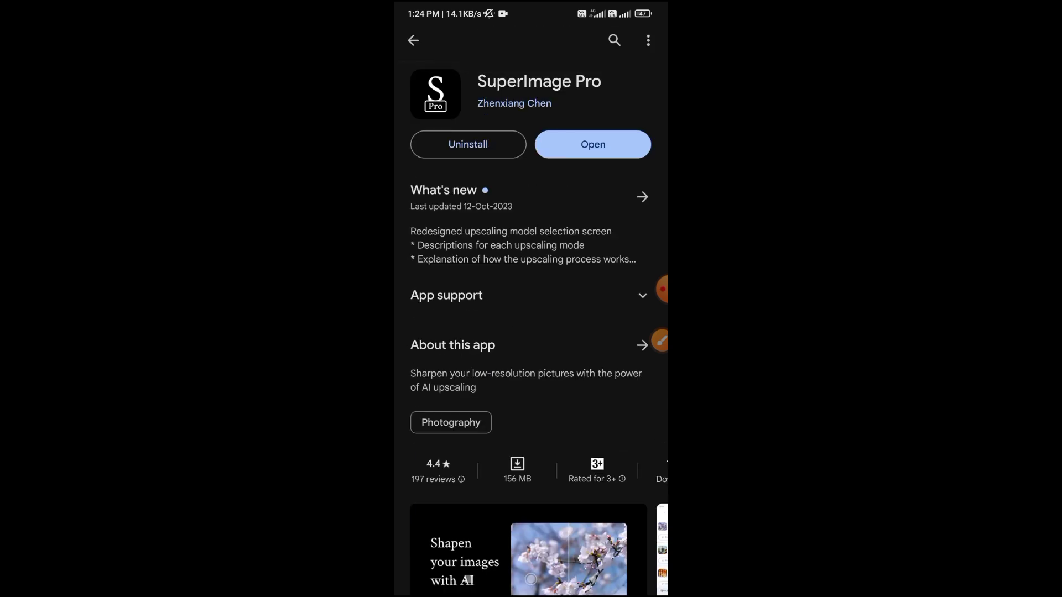
left_click(592, 144)
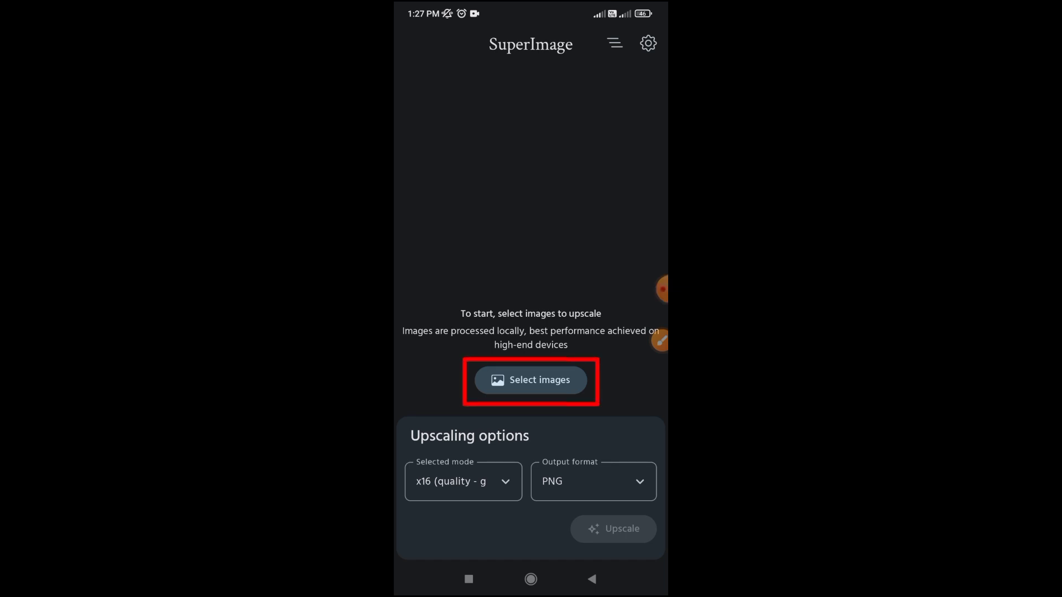
Load IMG_20231014_083350_927.jpg (640x640) for upscaling to 2560x2560
left_click(531, 381)
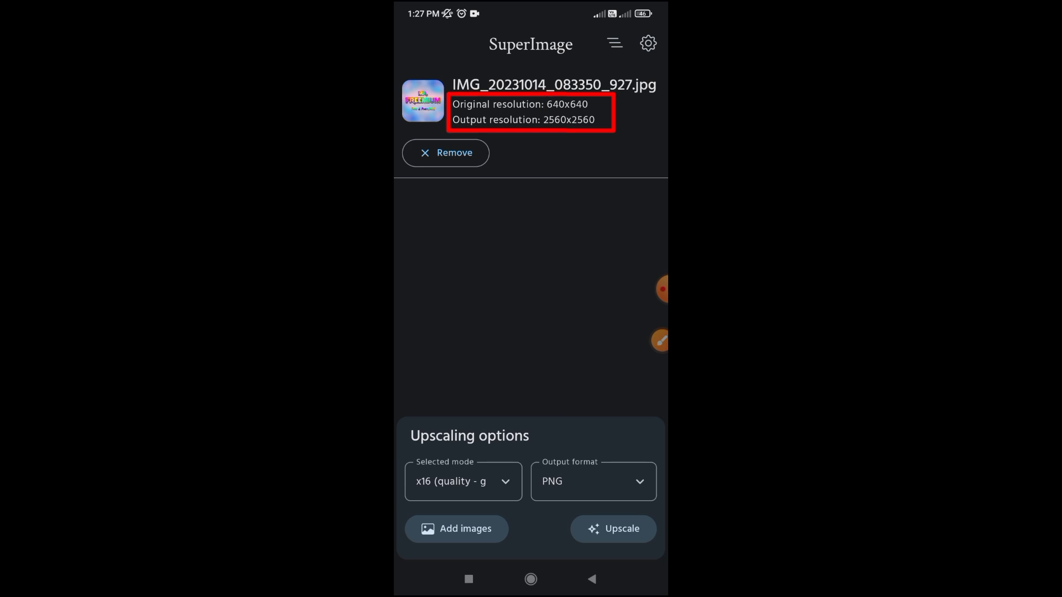
Upscale the photo in x16 (quality - generic) mode to a 2560x2560 PNG
left_click(462, 481)
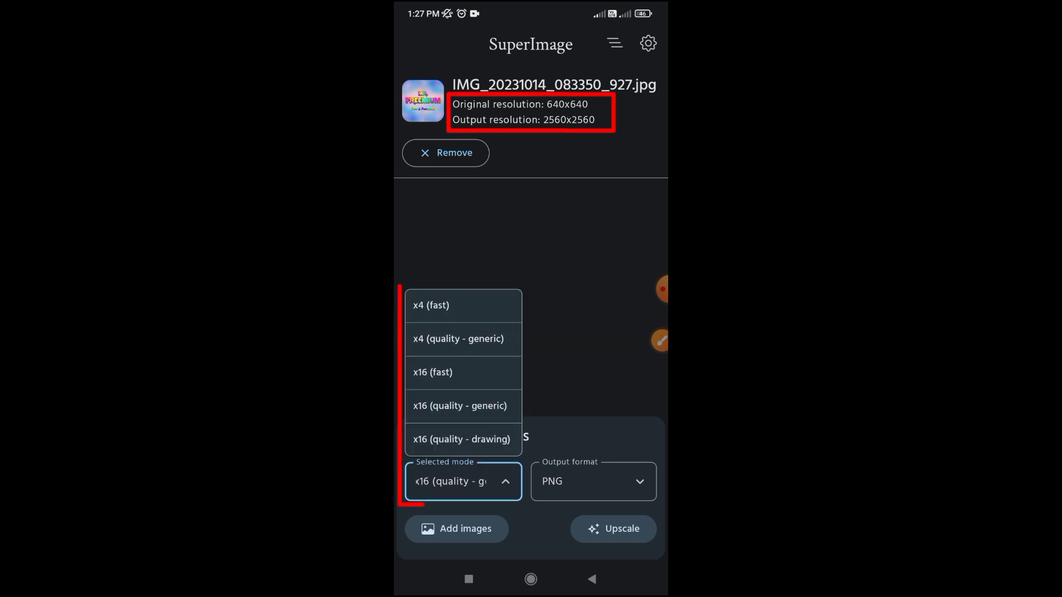
left_click(462, 481)
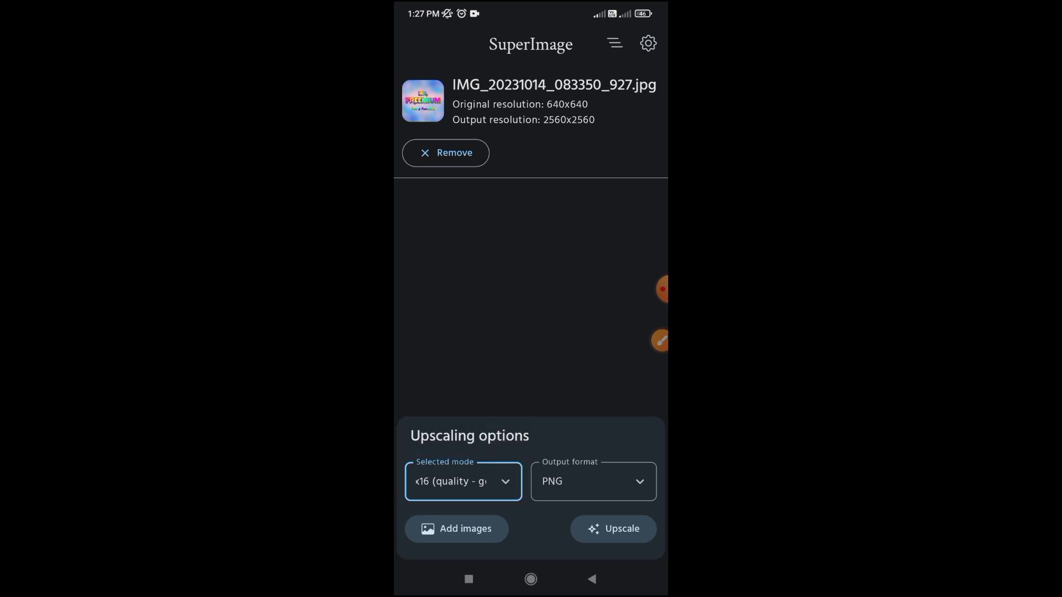
left_click(593, 481)
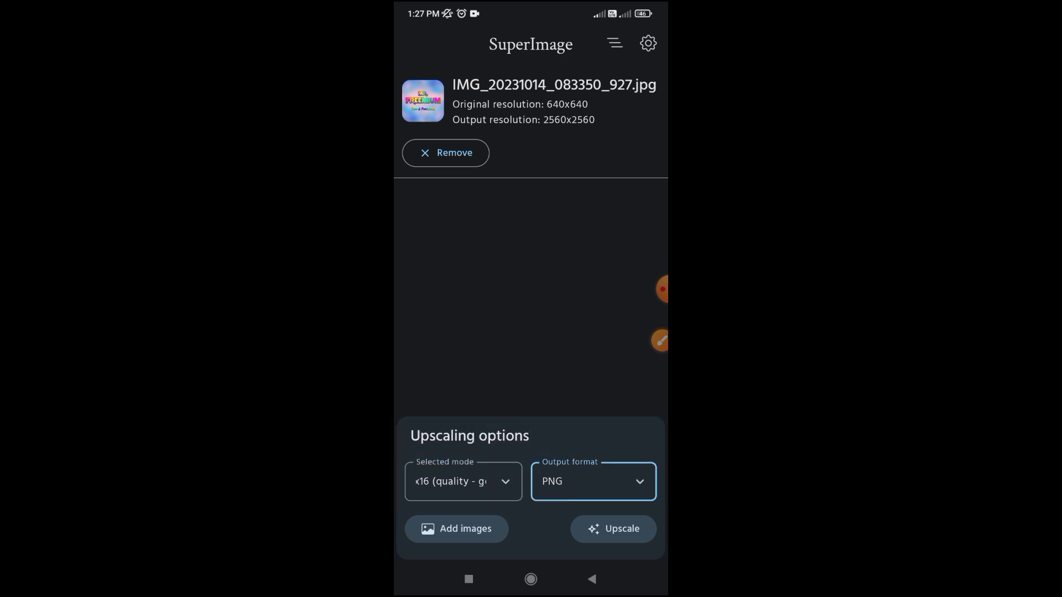
left_click(613, 529)
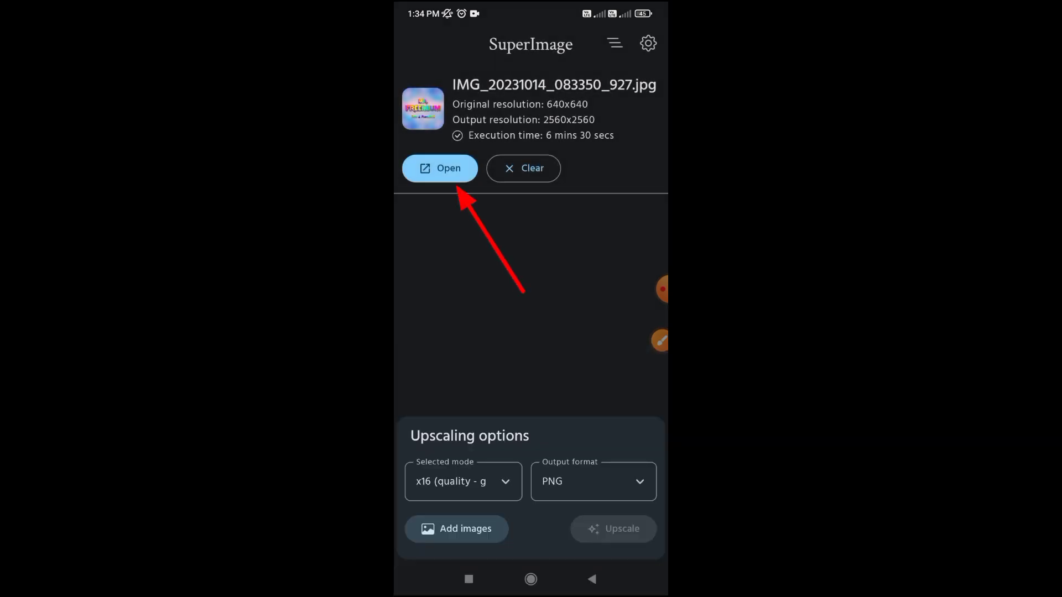
View the upscaled 2560x2560 result in the photo gallery
left_click(440, 168)
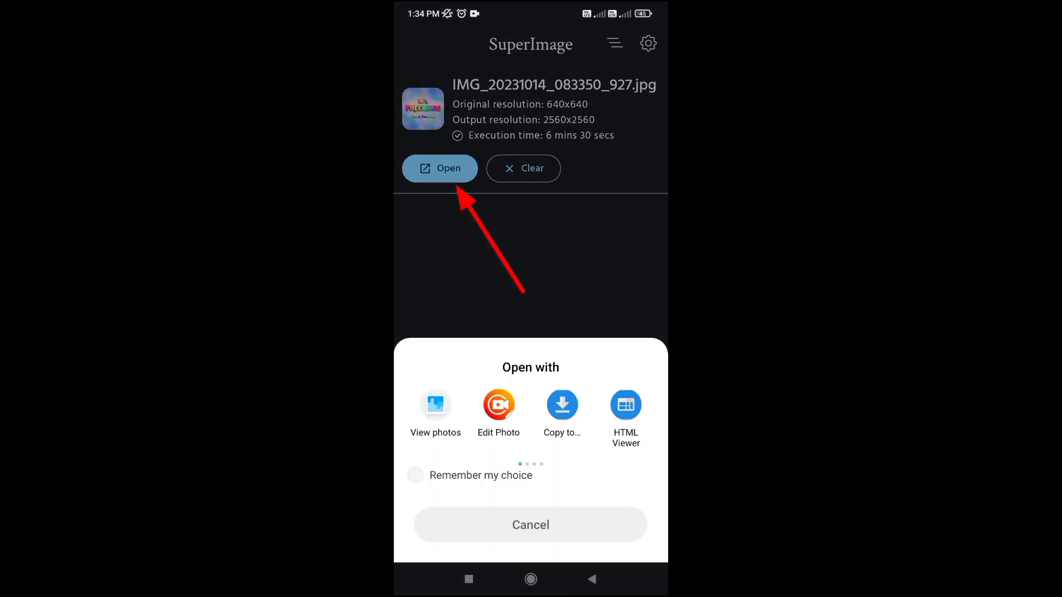
left_click(435, 404)
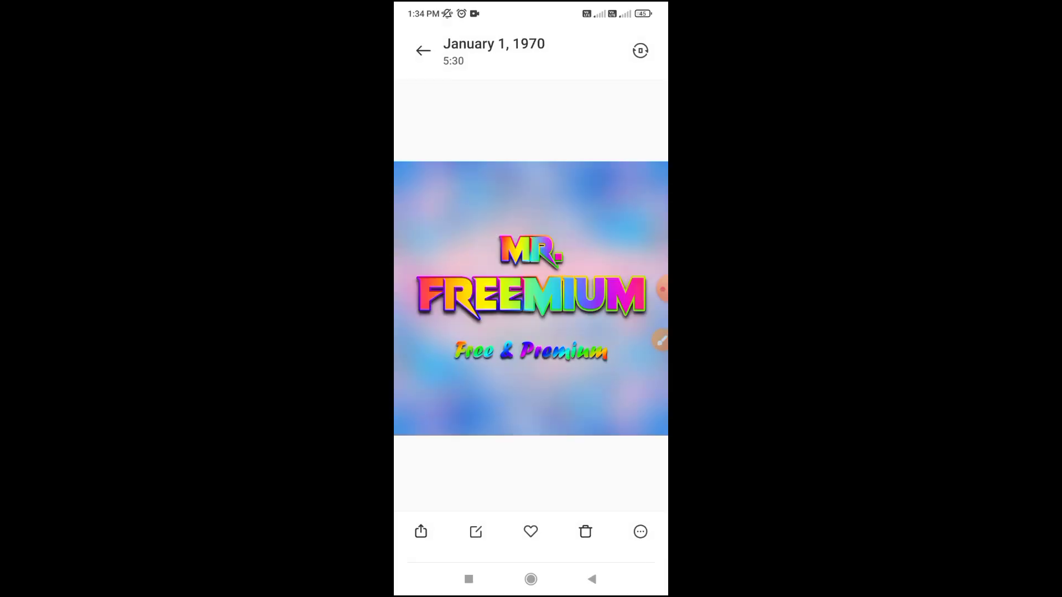